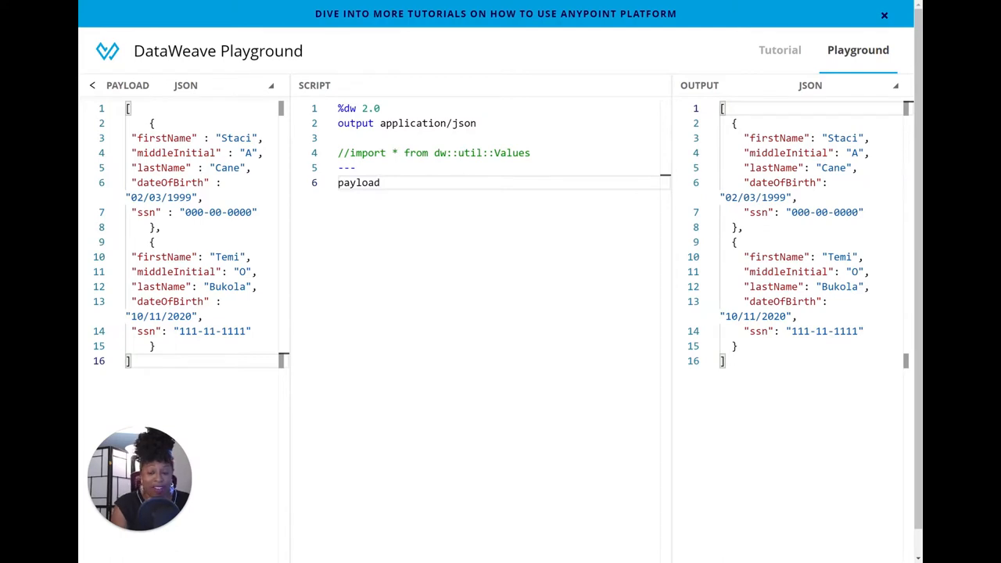
- Select the script body and ready the payload expression on line 6 for the mask call
click(379, 182)
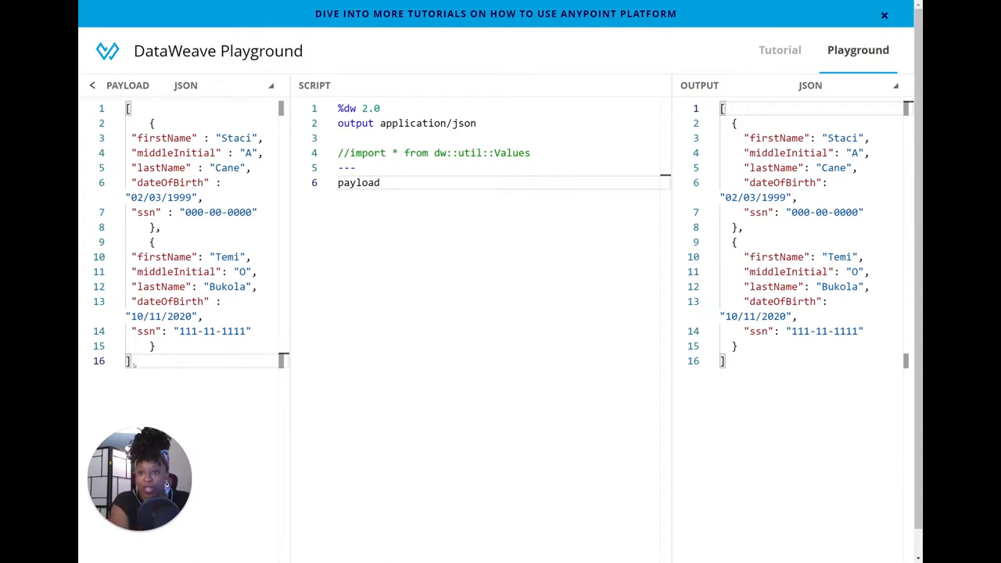
key(ctrl+a)
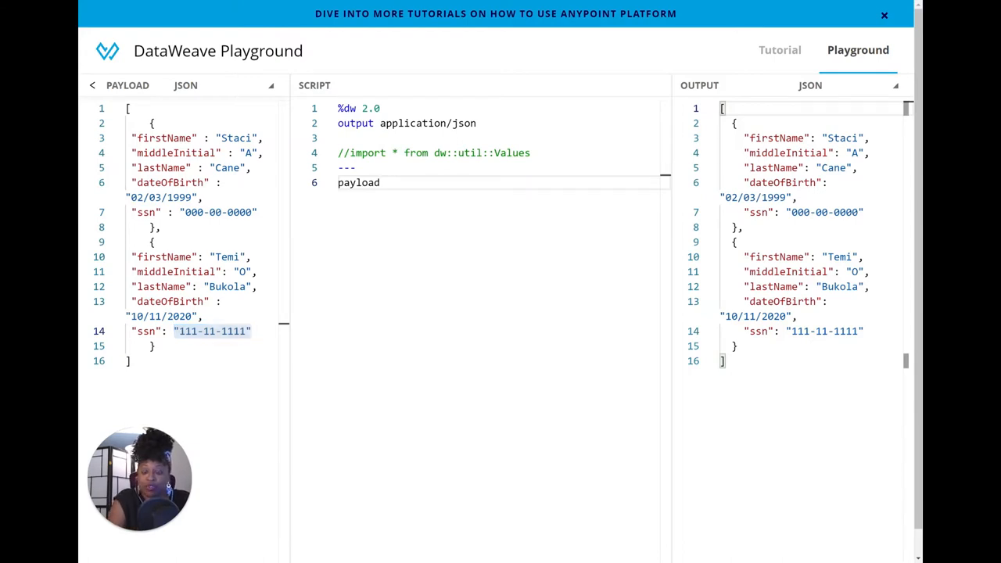
double_click(358, 182)
text( mask)
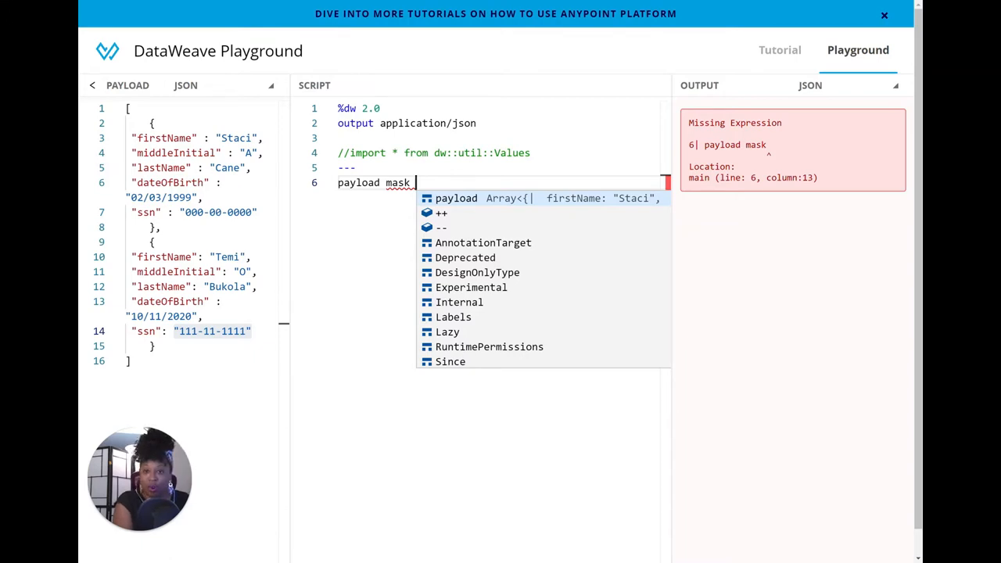
- Write payload mask "ssn" with " on line 6, leaving the replacement string open
text("")
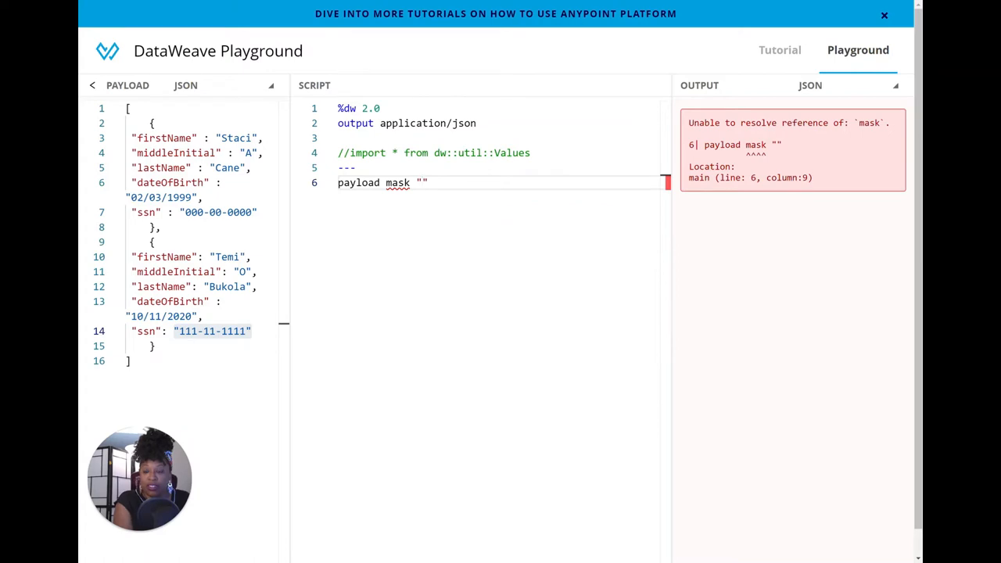
text(ssn)
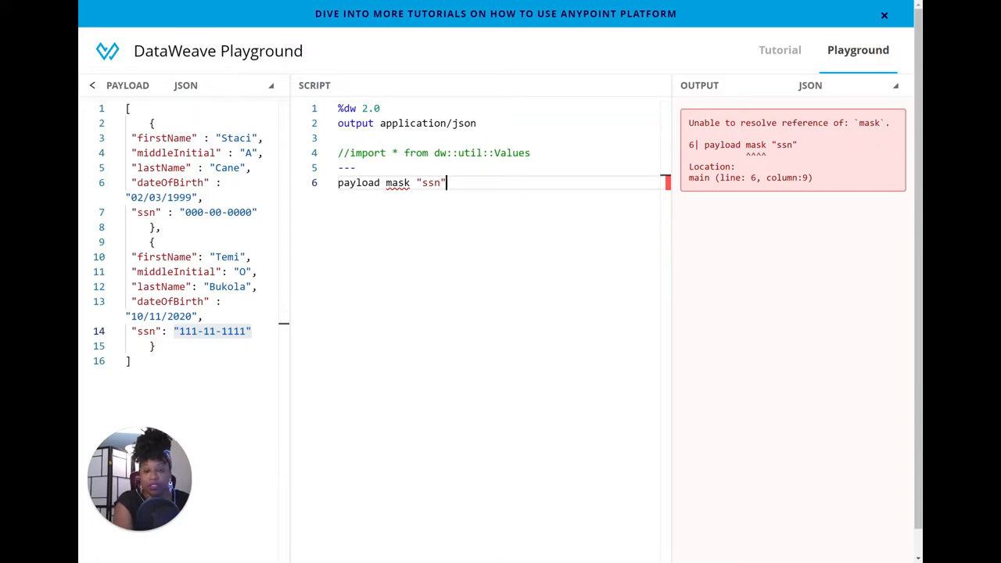
double_click(429, 181)
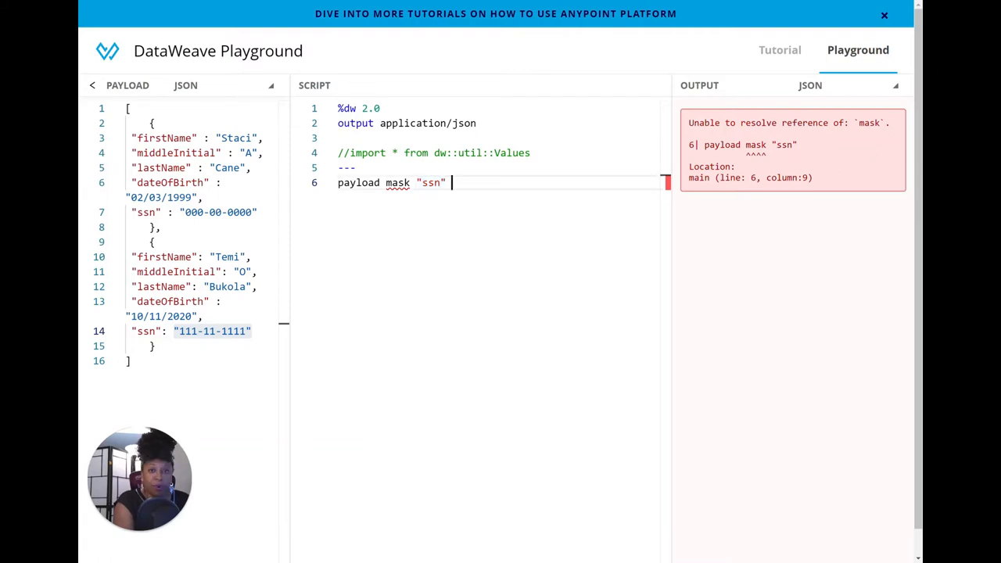
text(with)
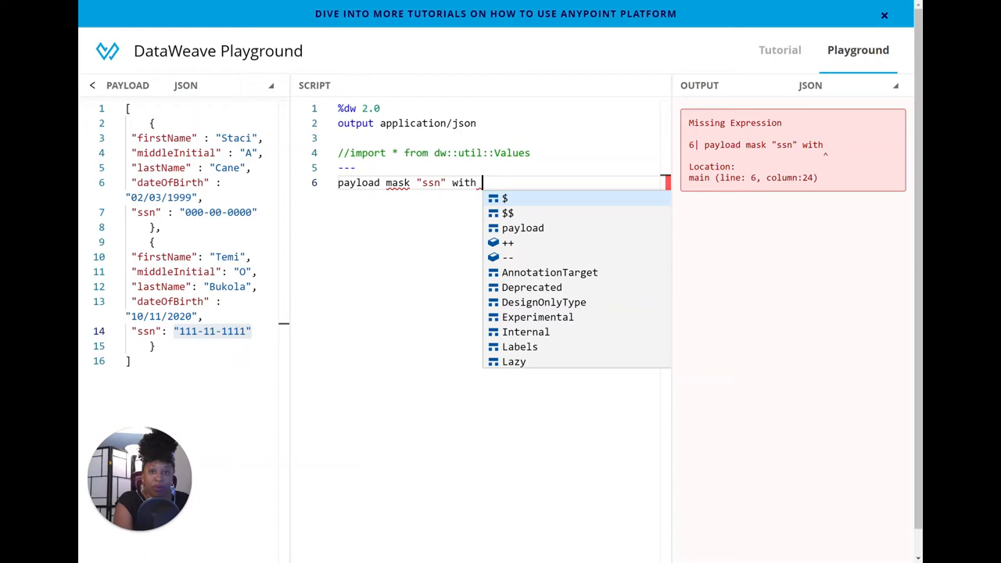
text(")
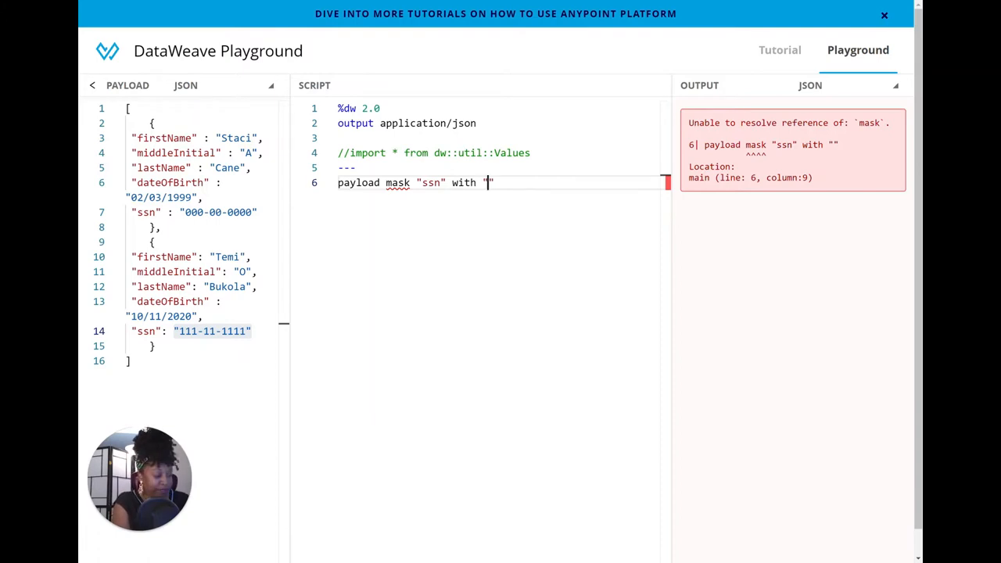
- Complete the replacement as "***-**-****" and uncomment the dw::util::Values import
text(**)
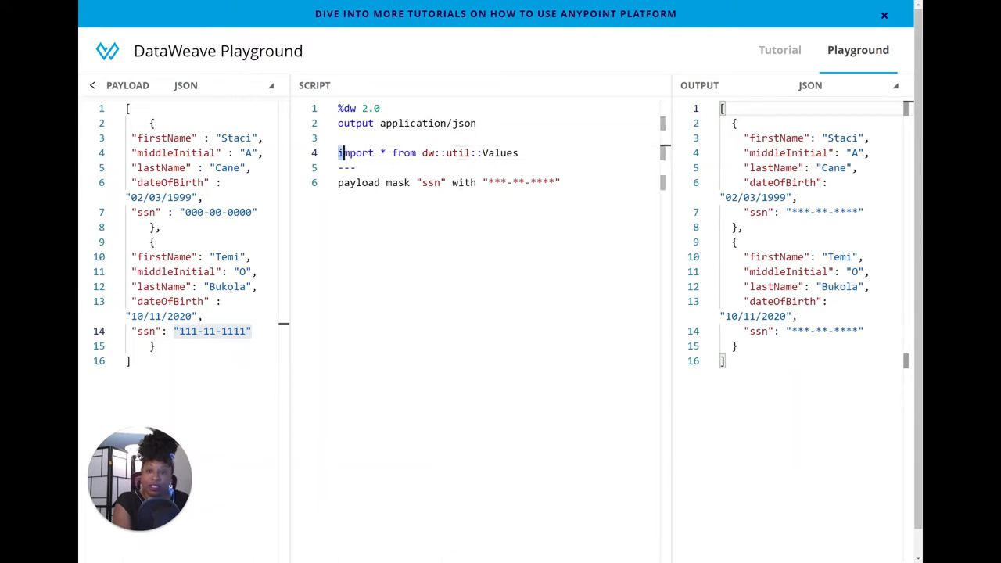
double_click(355, 153)
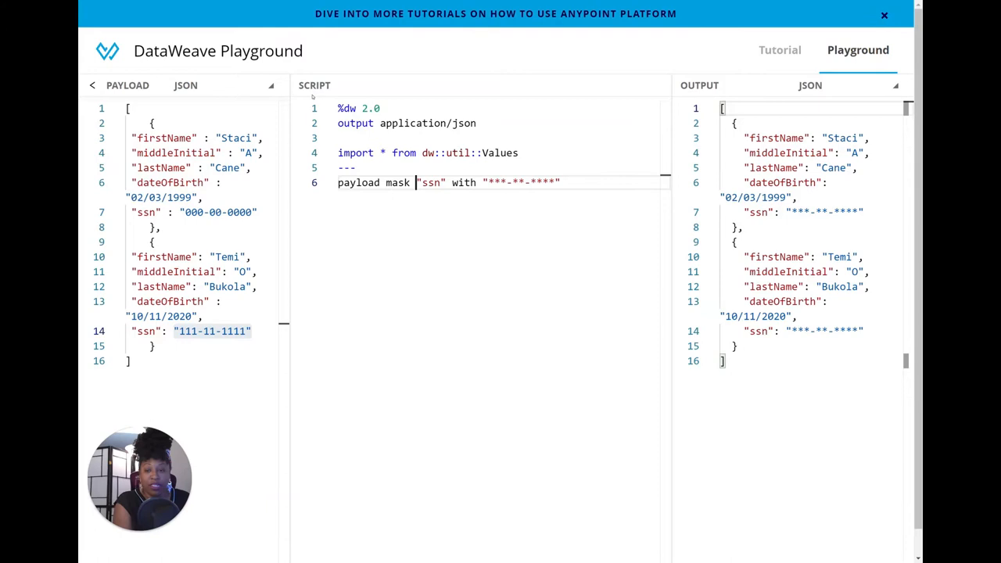
- Wrap the ssn key as field("ssn") inside the mask expression
text(f)
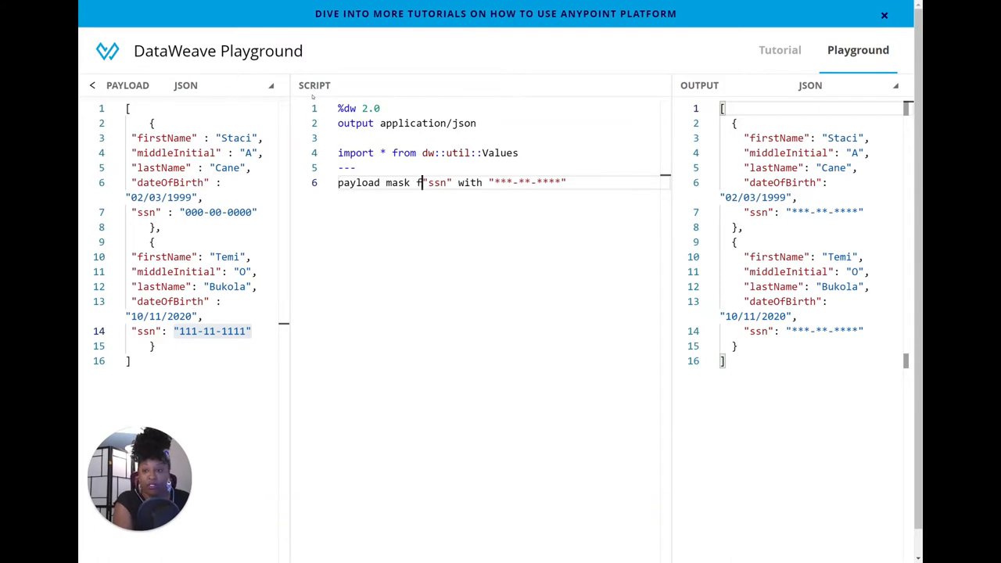
text(field)
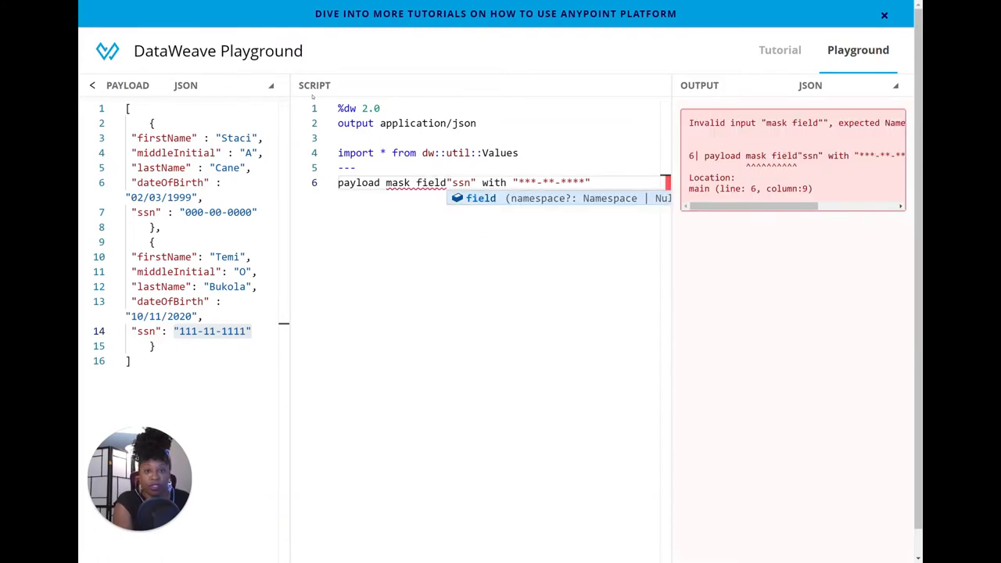
text(()
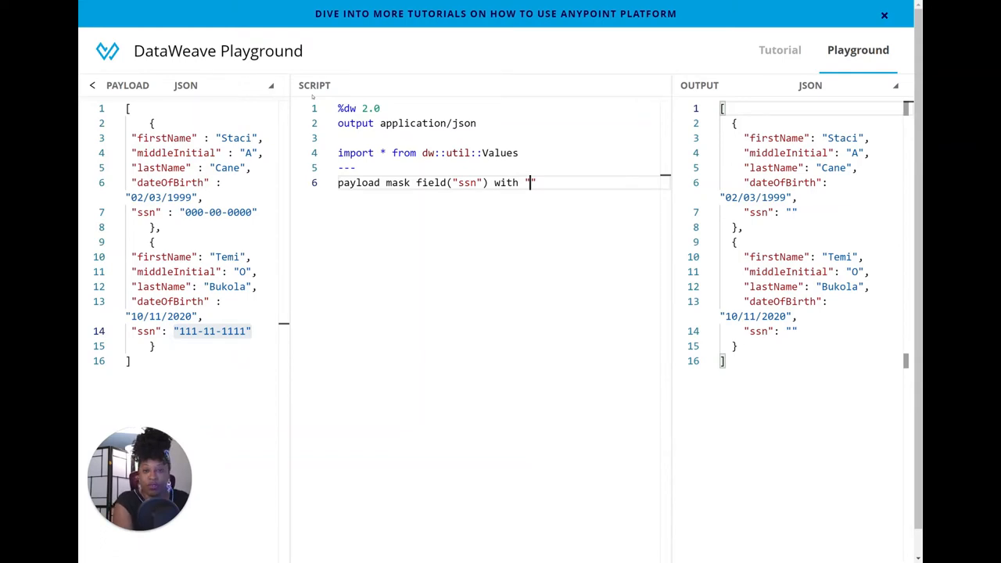
- Try mask replacement values "apple", "orange" and 26 after field("ssn") with, then remove 26
text(app)
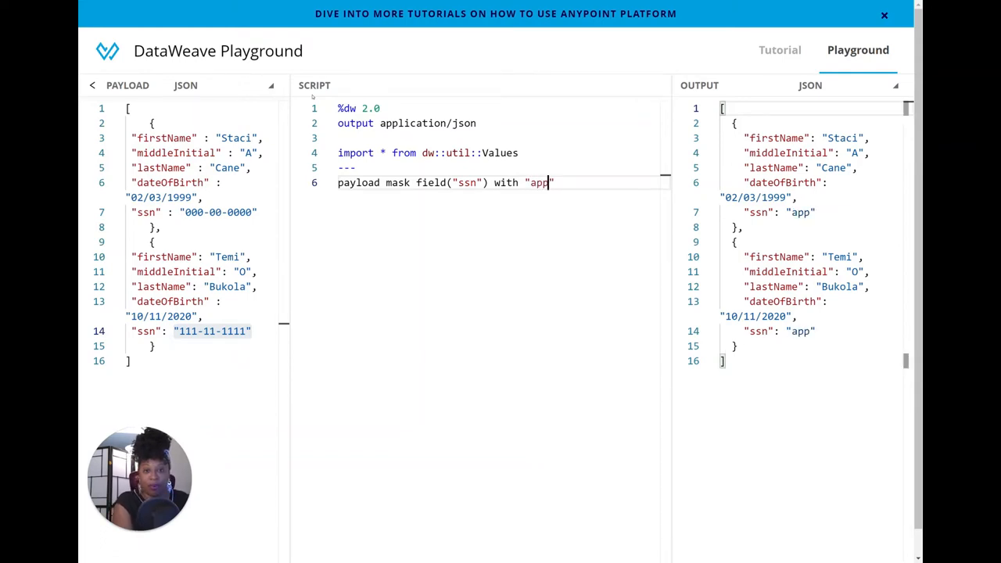
text(le)
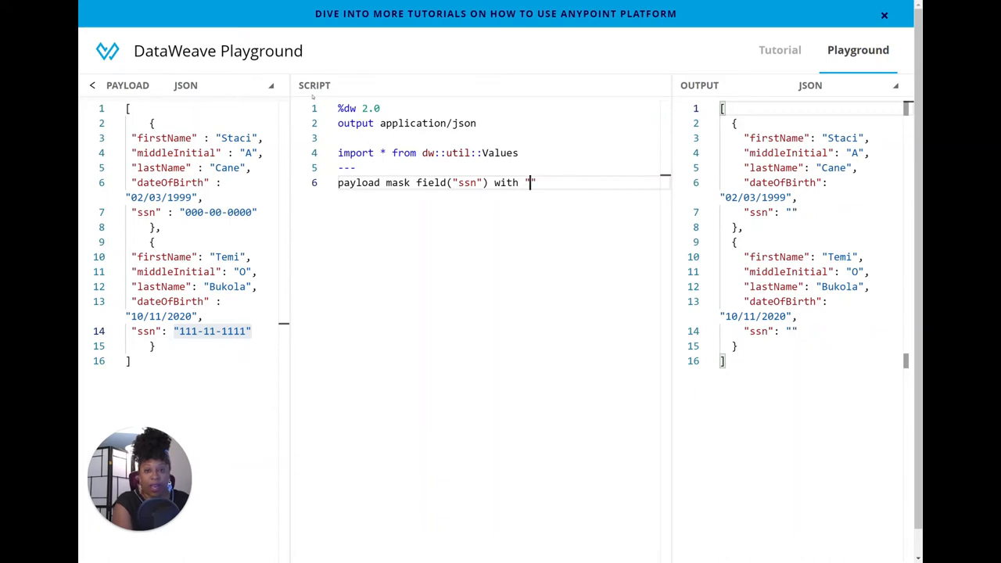
text(orange)
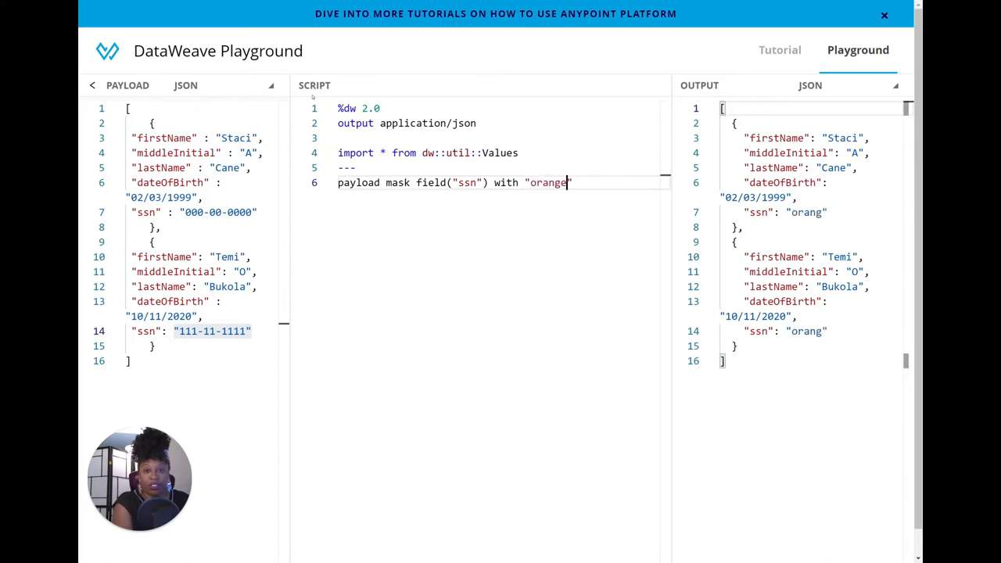
text(")
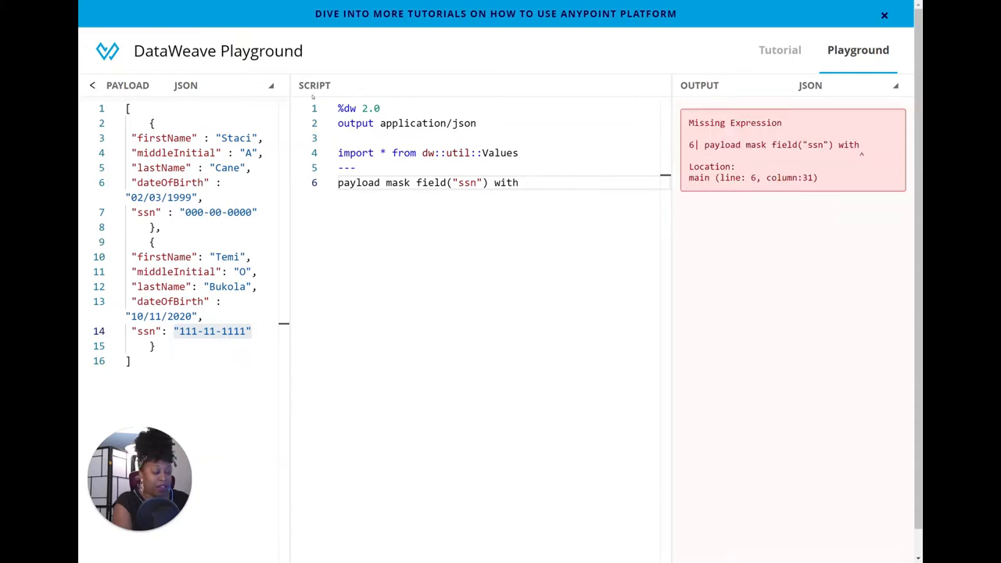
text(26)
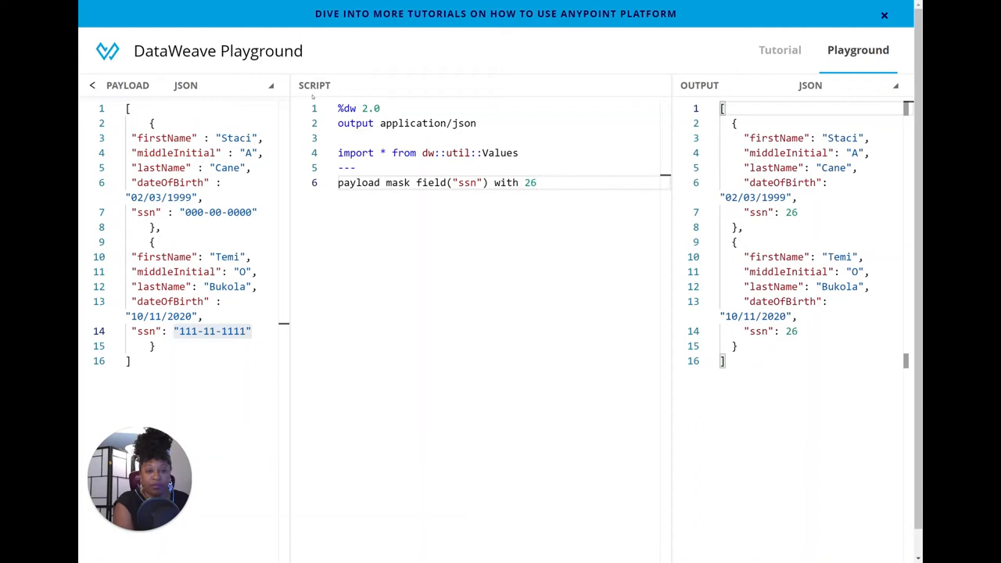
key(Backspace)
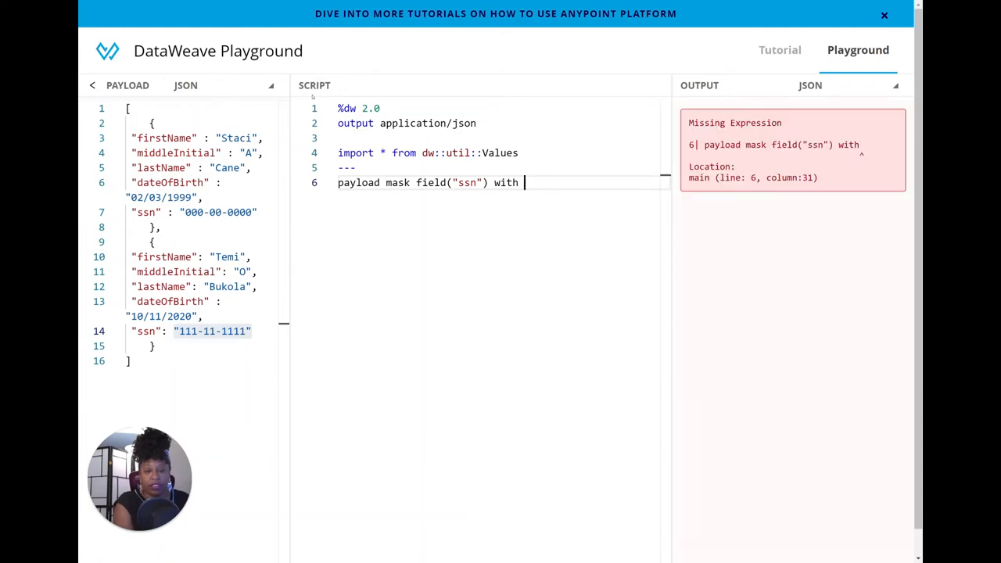
- Try a {"hello": "muleys"} object as the mask value, then select the line-6 expression to delete it
text({})
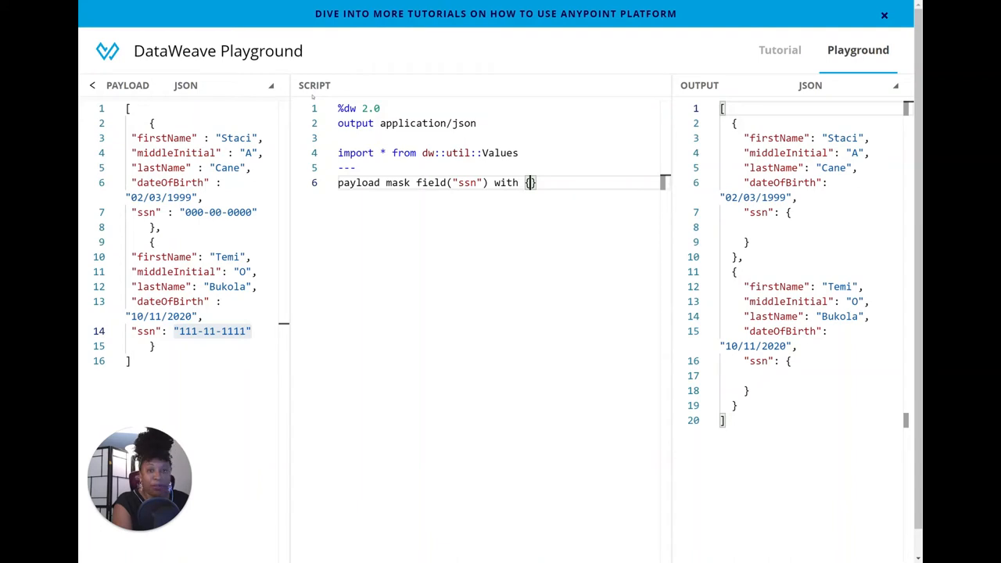
text(hello")
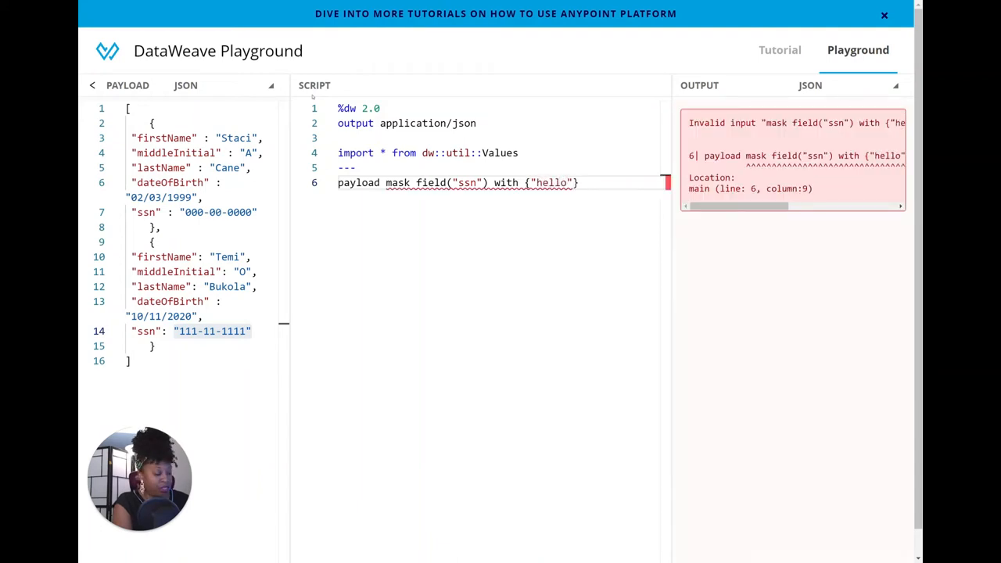
text(: "")
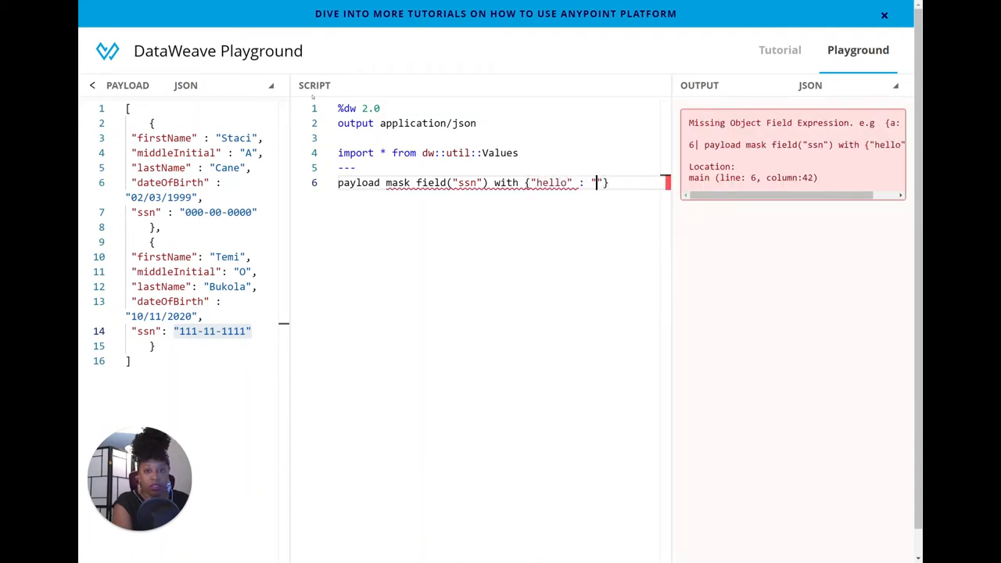
text(muleys)
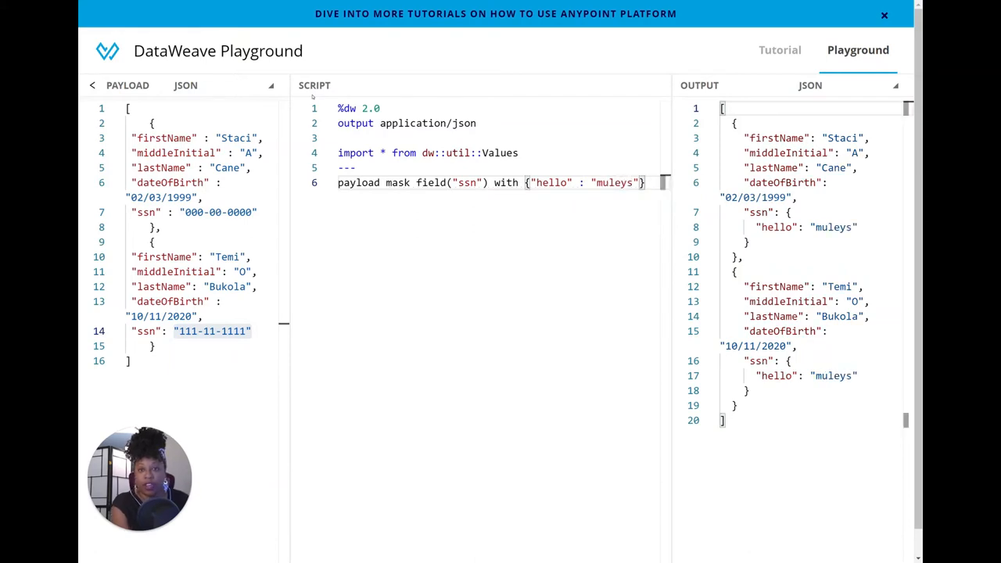
drag(535, 181, 640, 182)
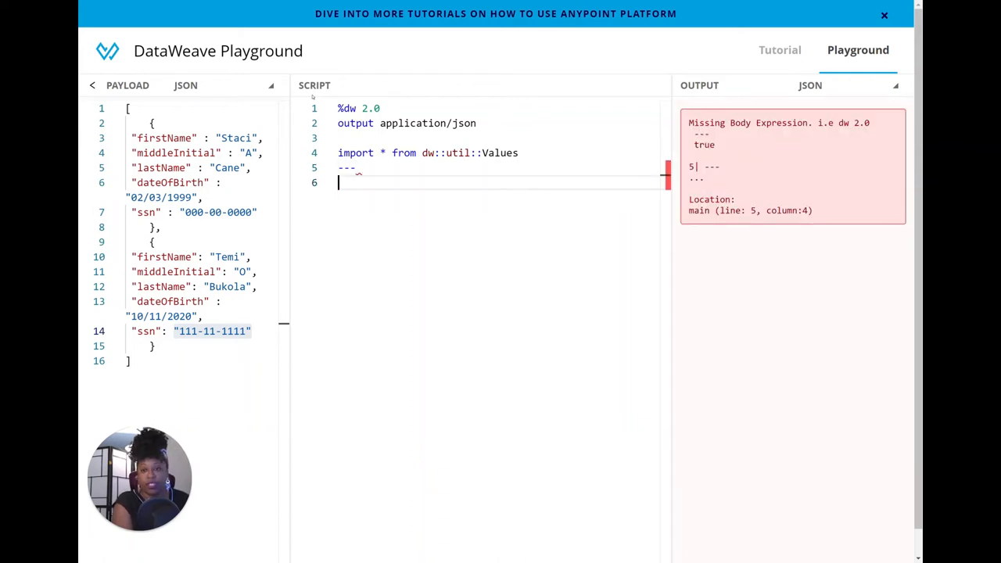
- Make the script body just payload so both records show their original SSNs
text(payload)
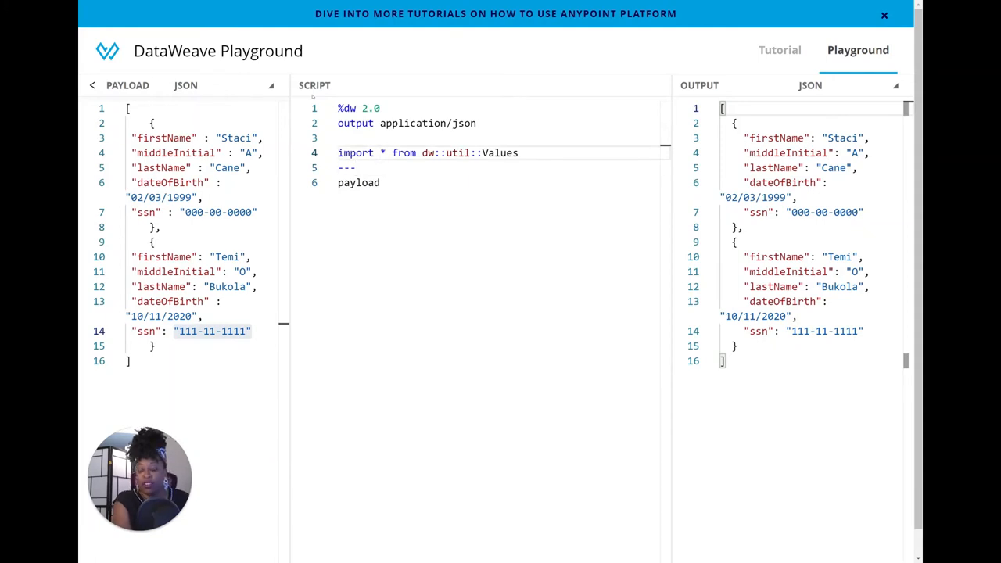
- Comment out the dw::util::Values import with // and return to the payload line
click(349, 153)
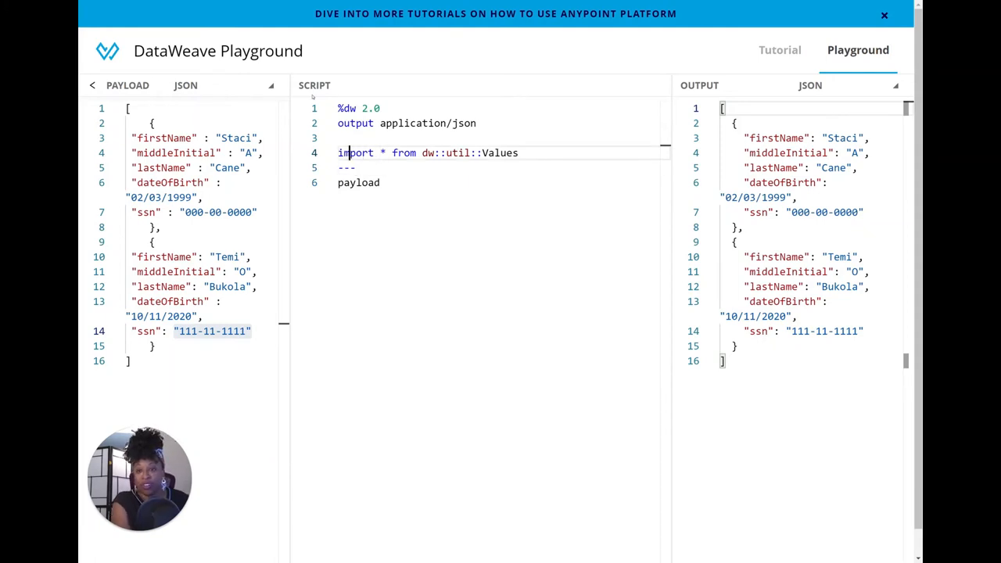
text(//)
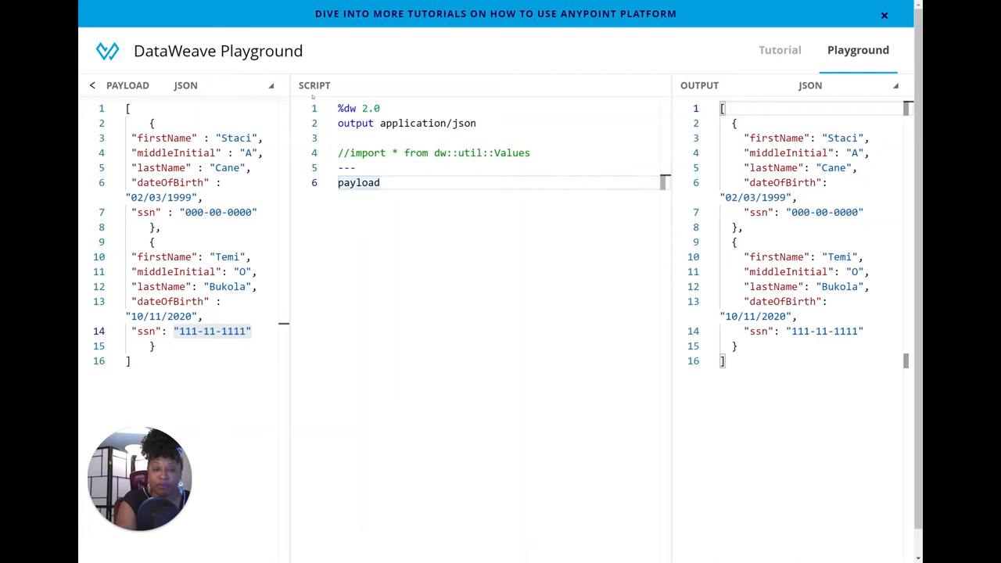
click(379, 182)
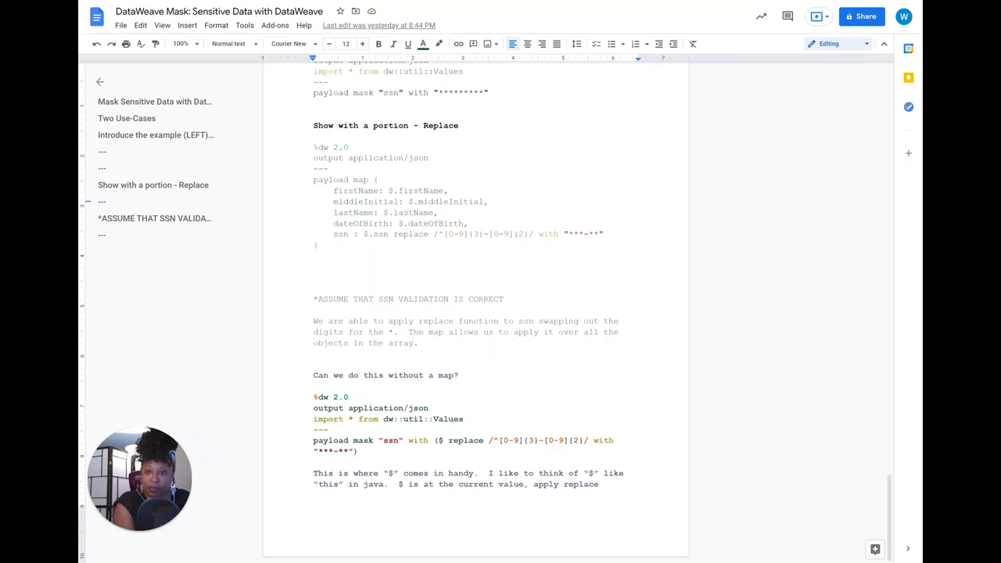
drag(313, 178, 438, 213)
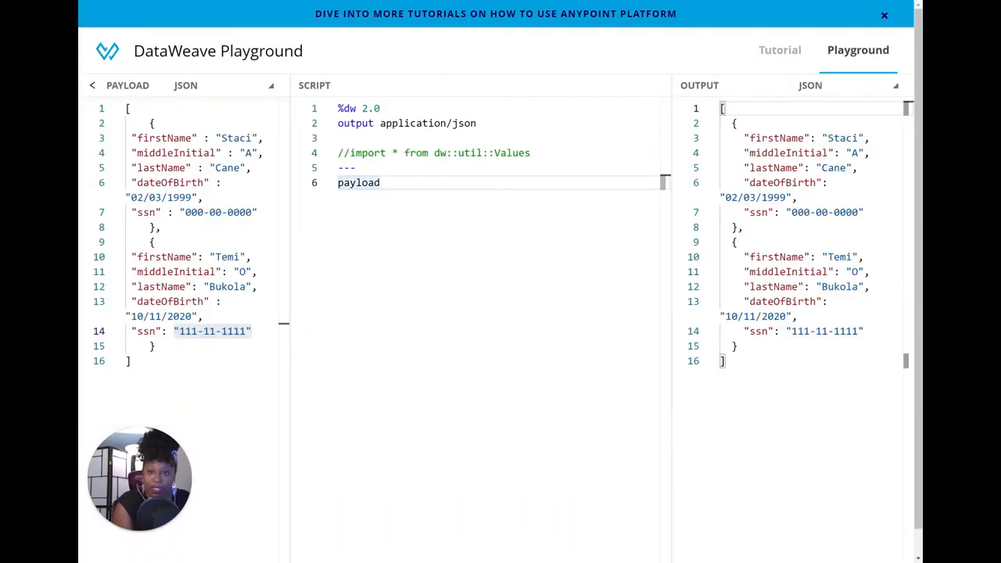
- Replace payload with a map block of firstName, middleInitial, lastName and dateOfBirth, cursor after dateOfBirth
double_click(358, 181)
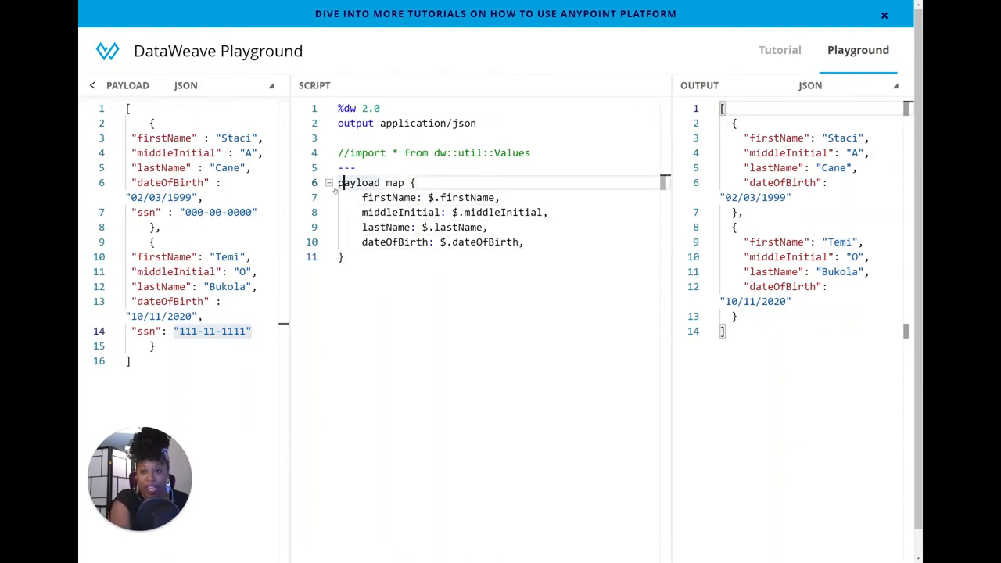
double_click(358, 181)
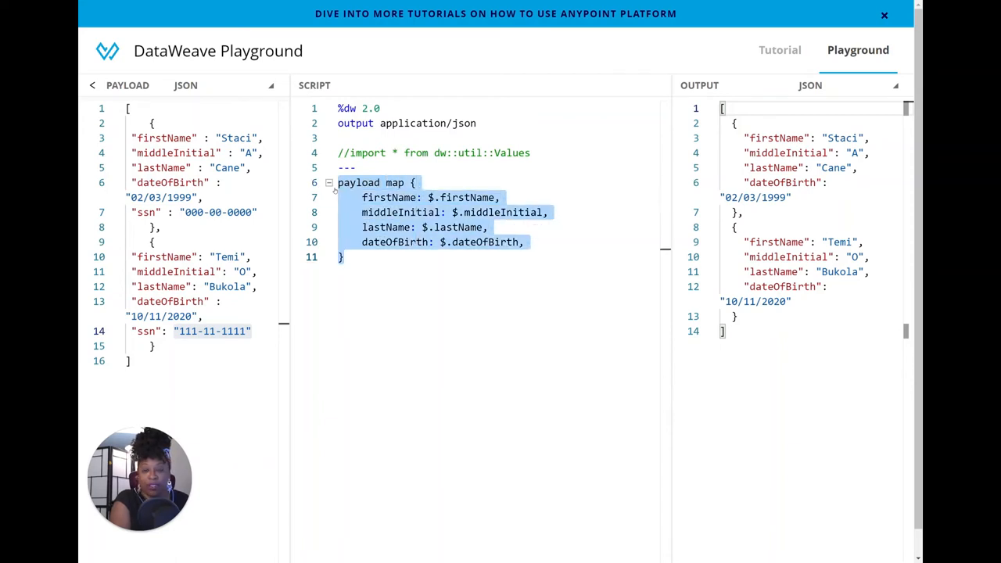
click(408, 197)
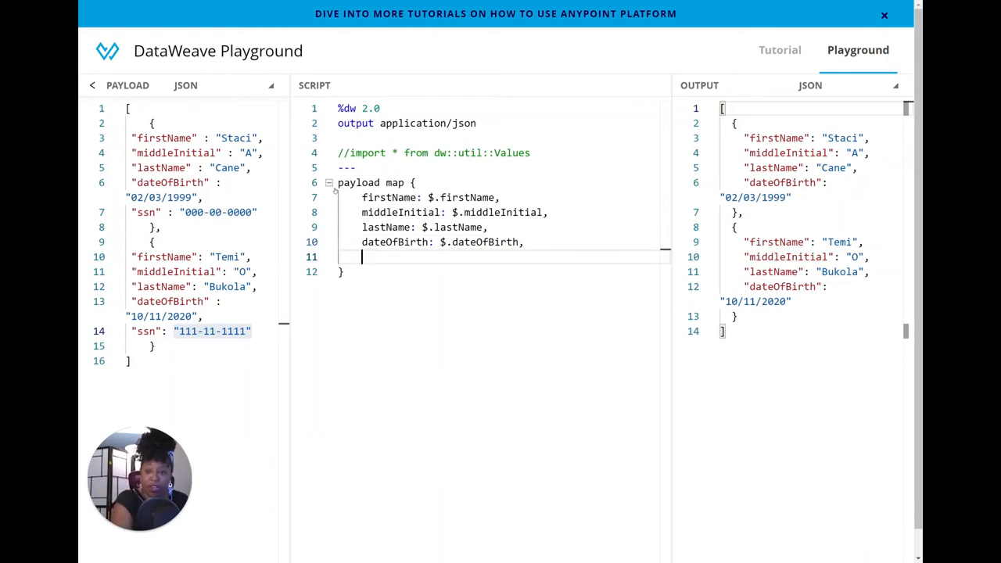
- Add an ssn: $.ssn replace line to the map block on line 11
text(ssn:)
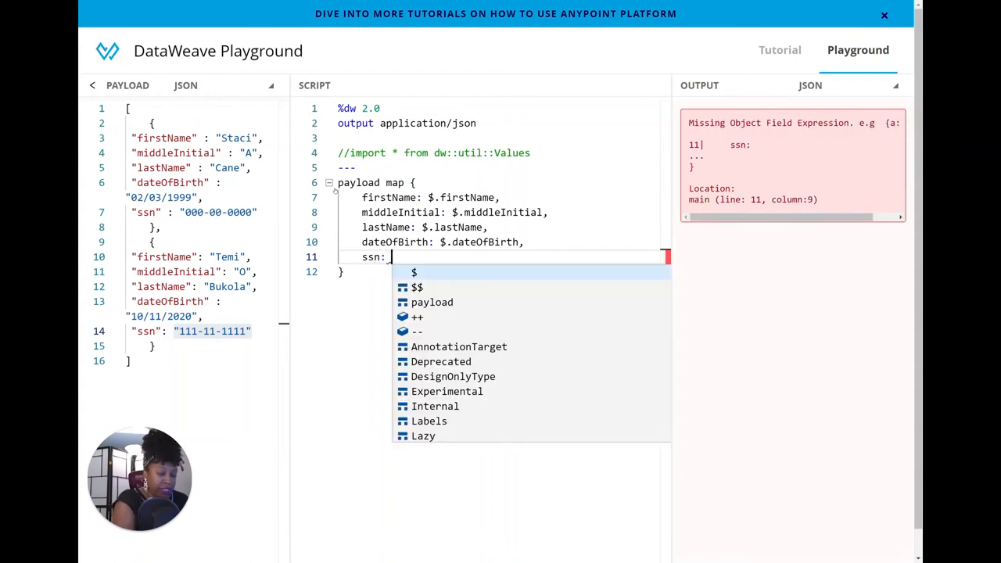
text(ssn replace)
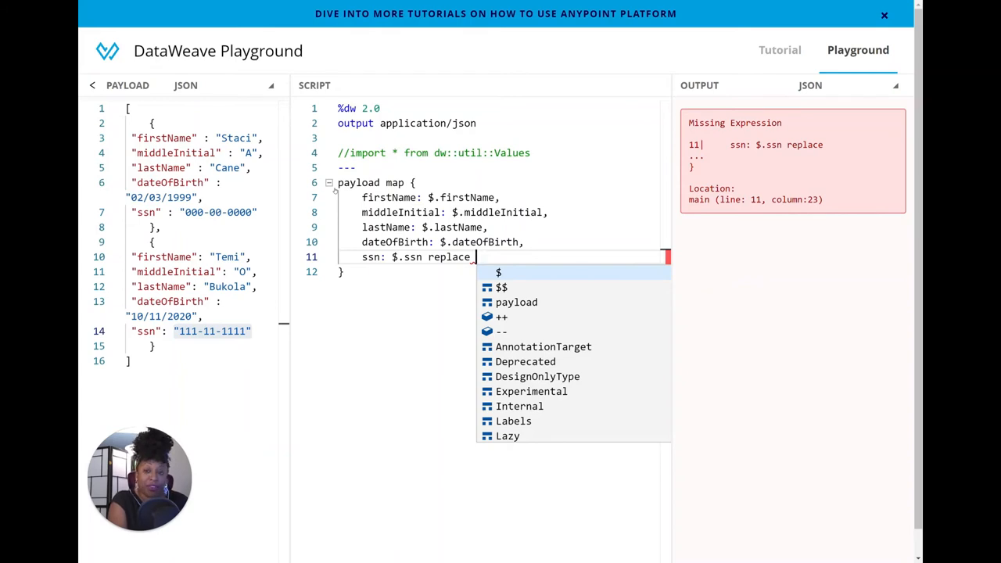
- Start the regex after replace as /^[0-9]{3} to match the leading three digits
text(//)
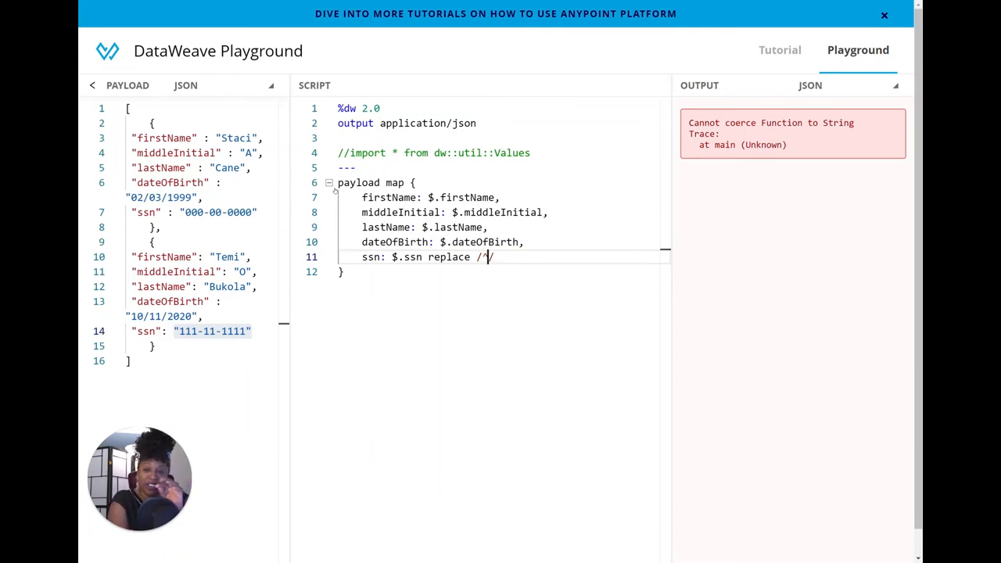
text(^)
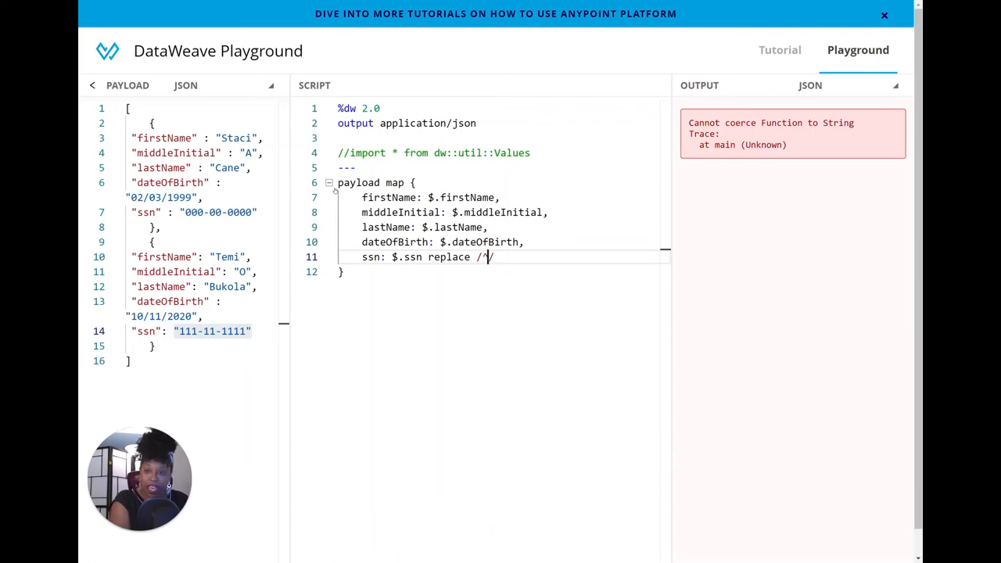
text(^)
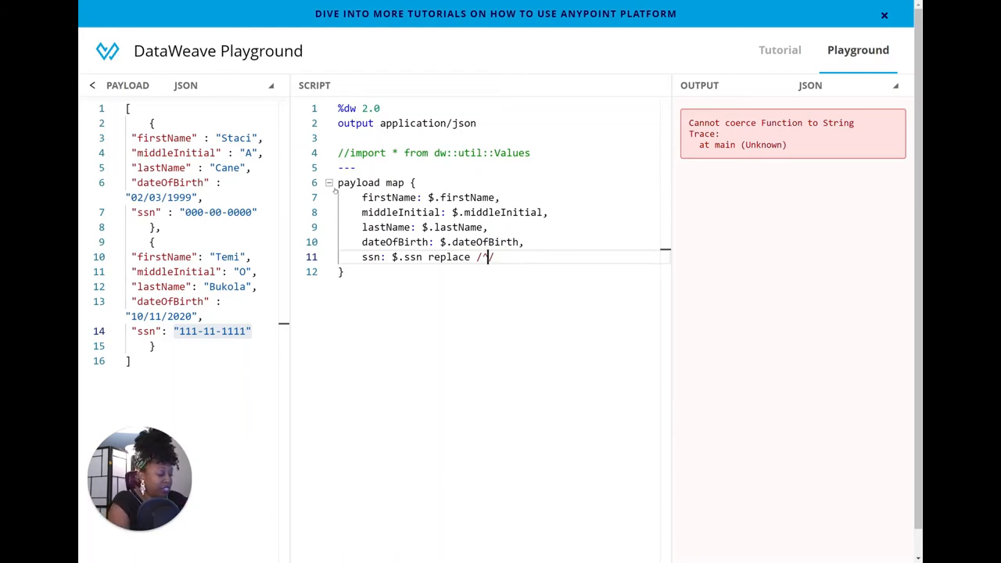
text([])
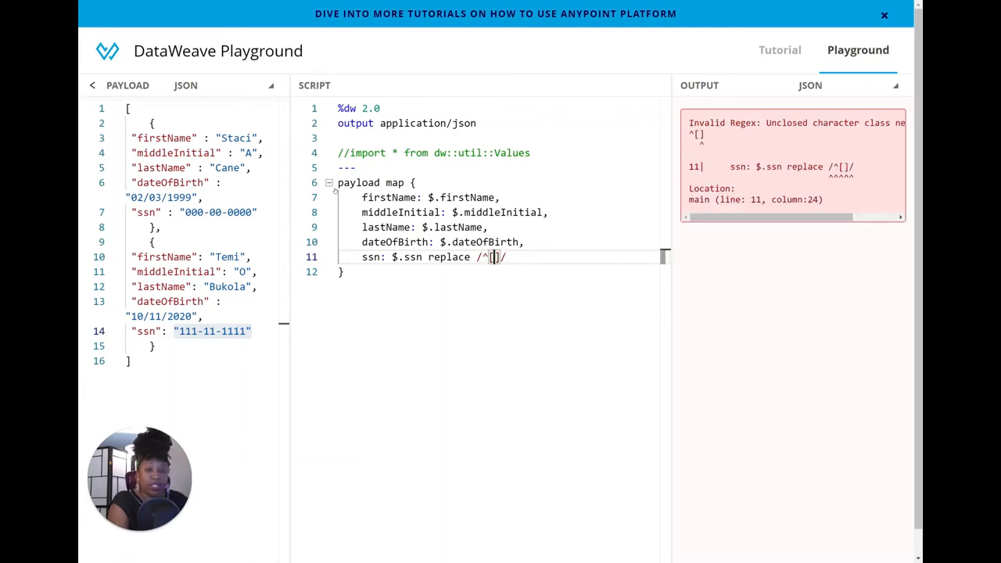
text(0-9)
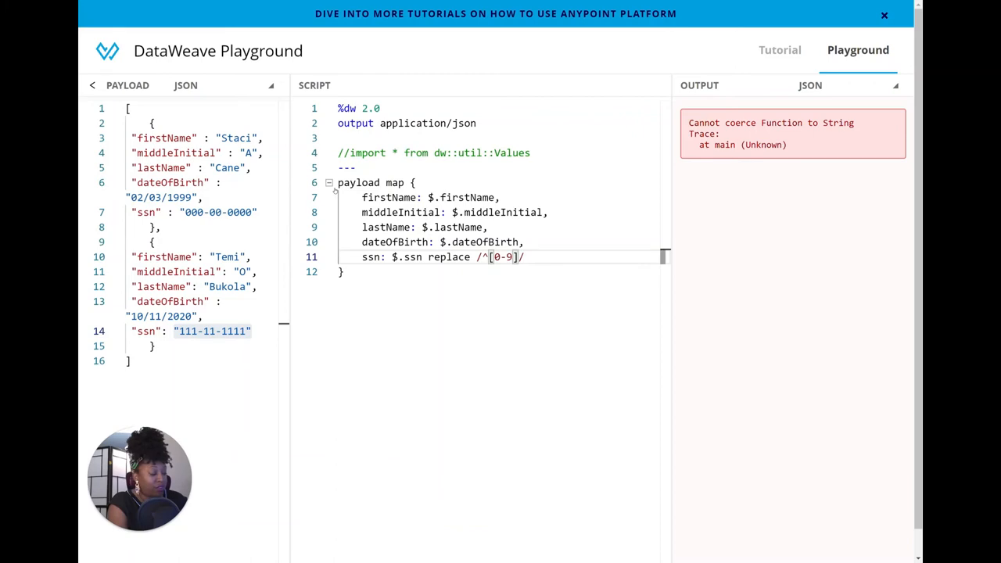
text({3)
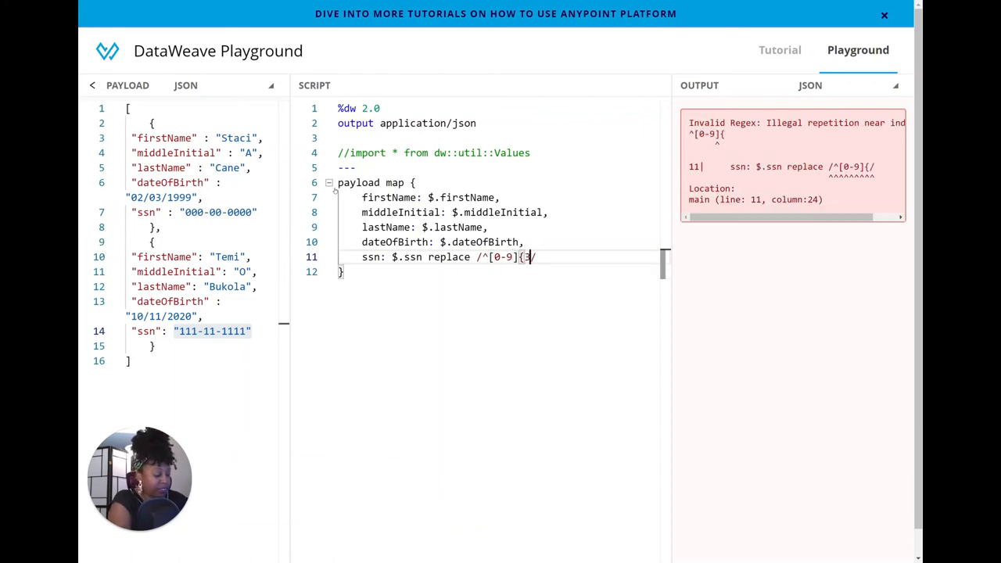
text(})
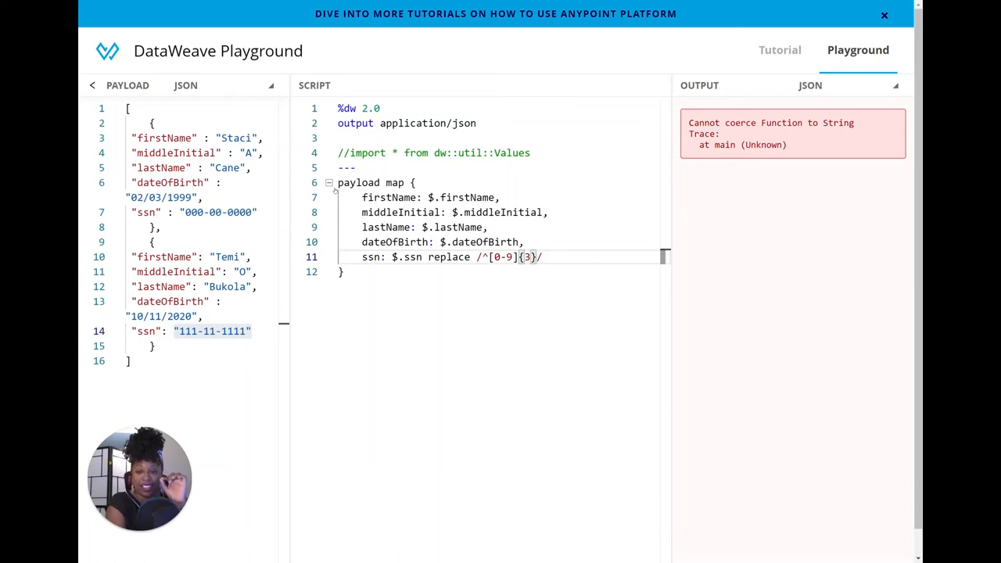
- Finish the regex as /^[0-9]{3}-[0-9]{2}/ adding the dash and next two digits
text(-[0-)
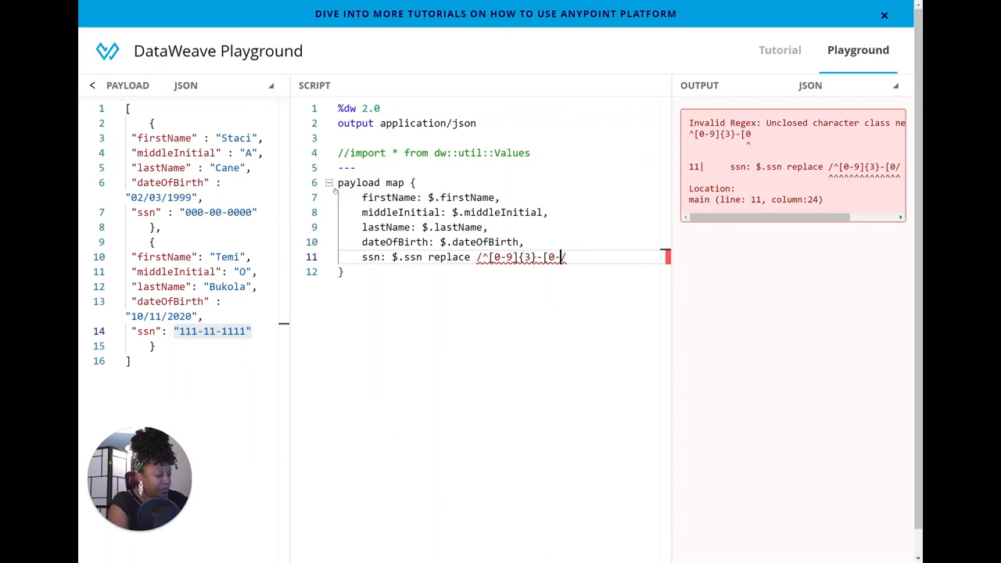
text(9)
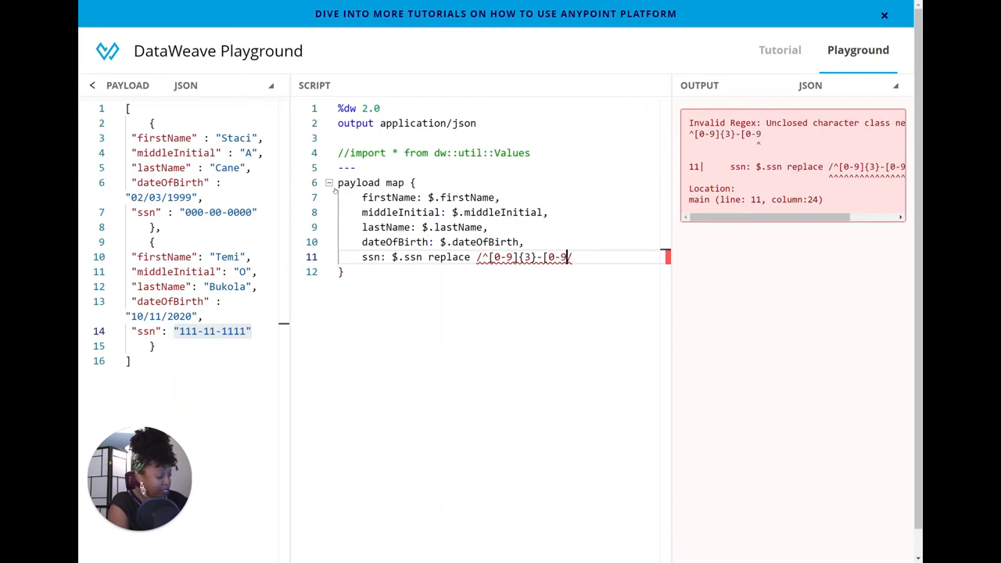
text(]/)
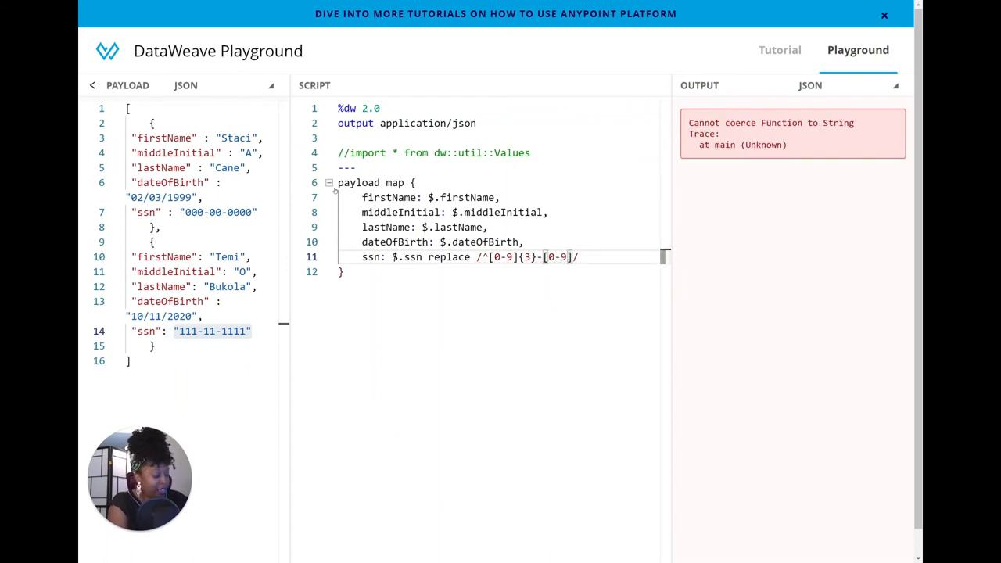
text({2)
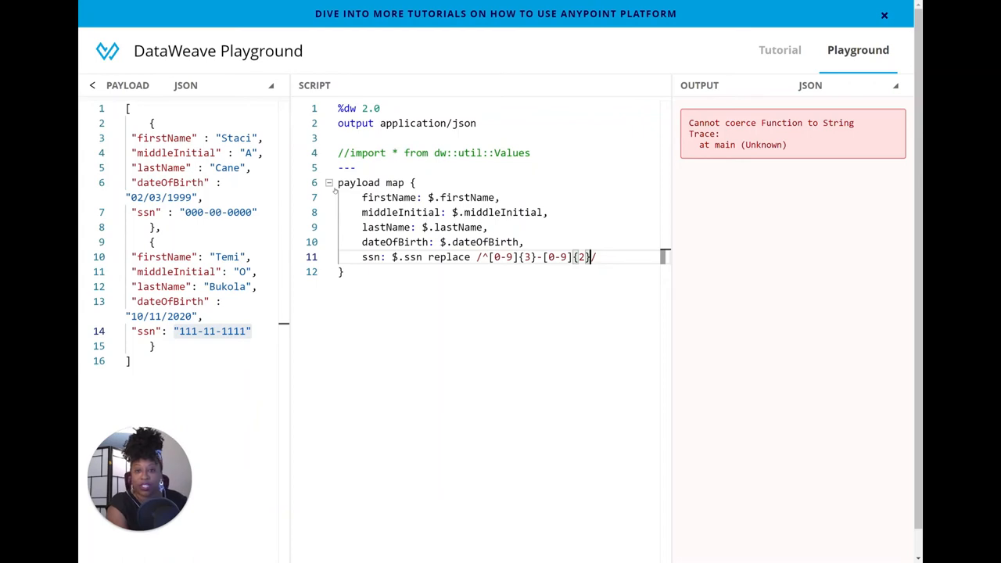
- Finish the replace expression with "***-**" so SSNs output as ***-**-0000 and ***-**-1111
key(Backspace)
text( with)
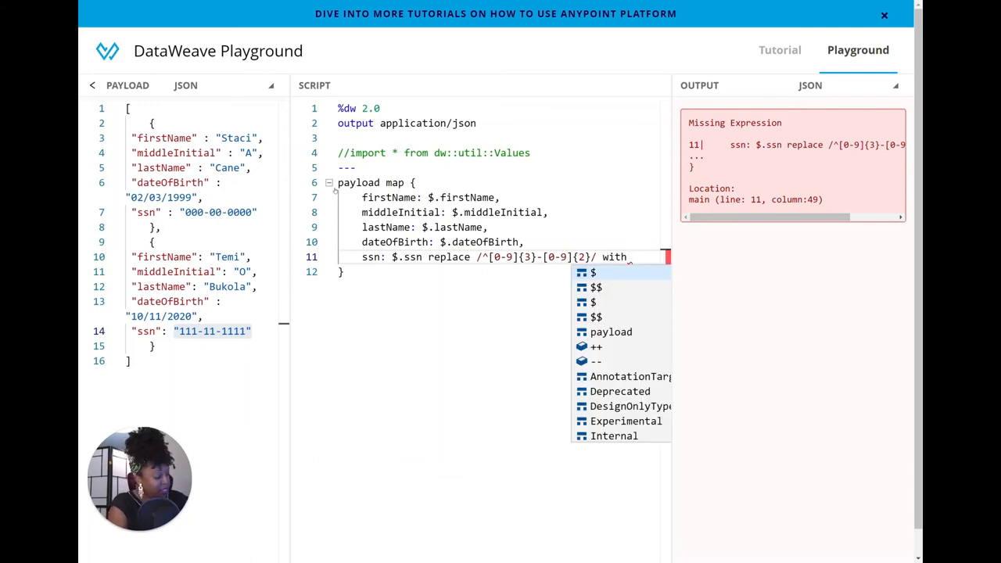
text(")
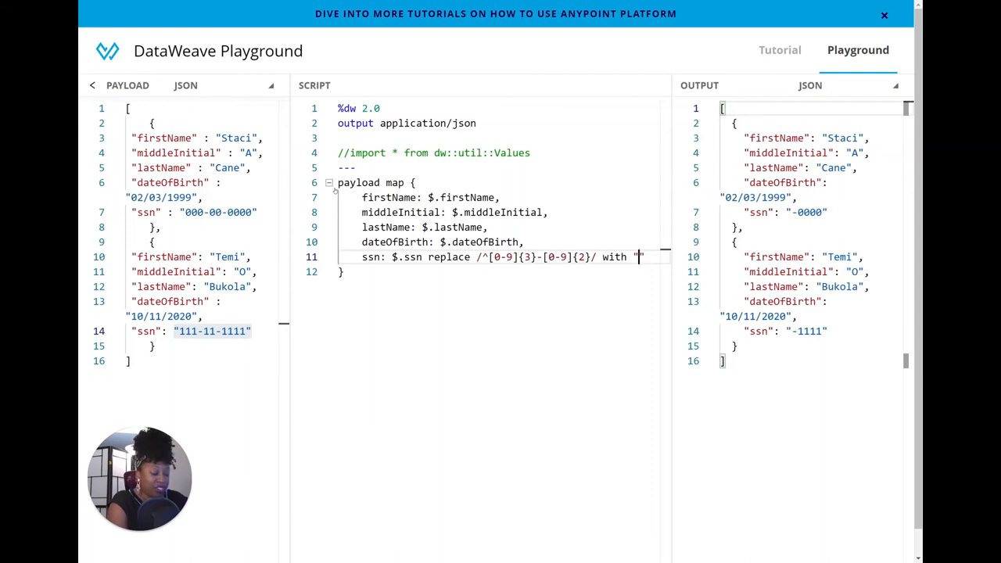
text(*)
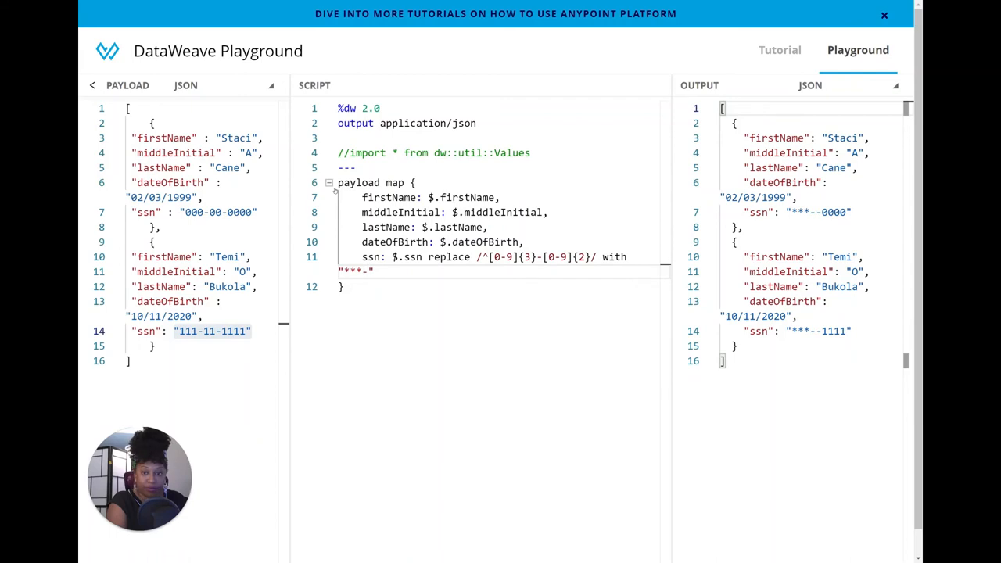
text(**)
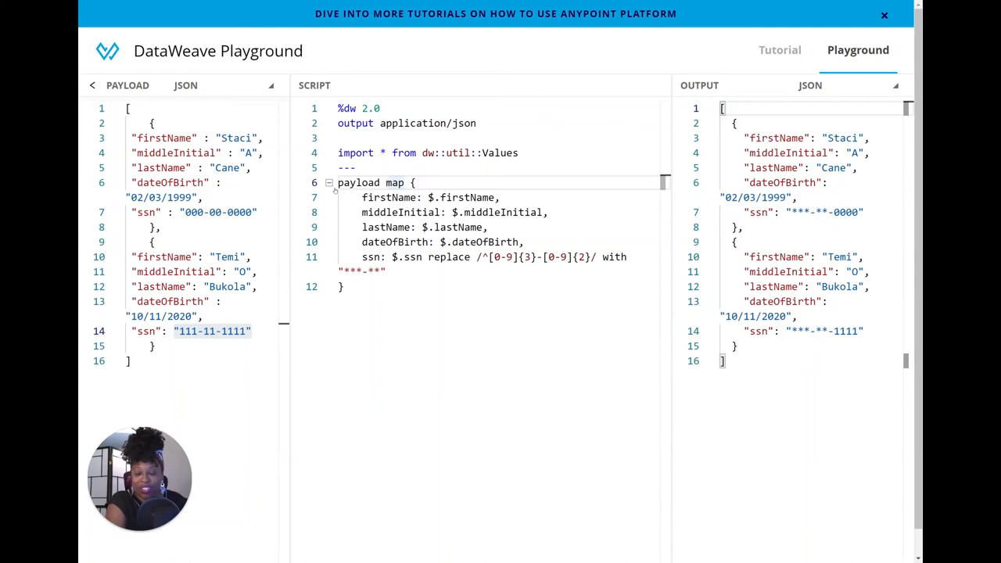
- Delete the map block's field lines and leave "payload mask" above the ssn replace expression
drag(385, 182, 384, 241)
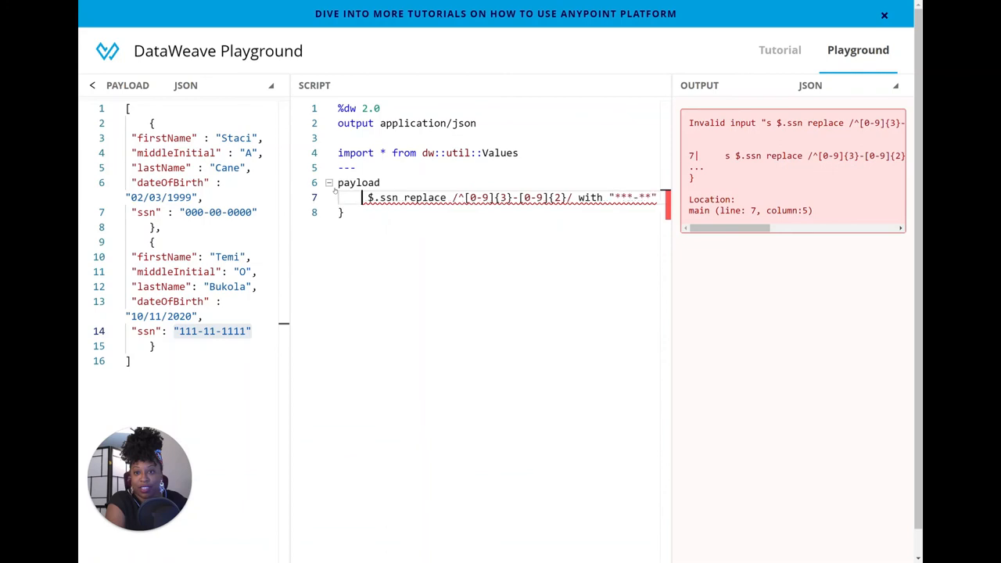
key(Backspace)
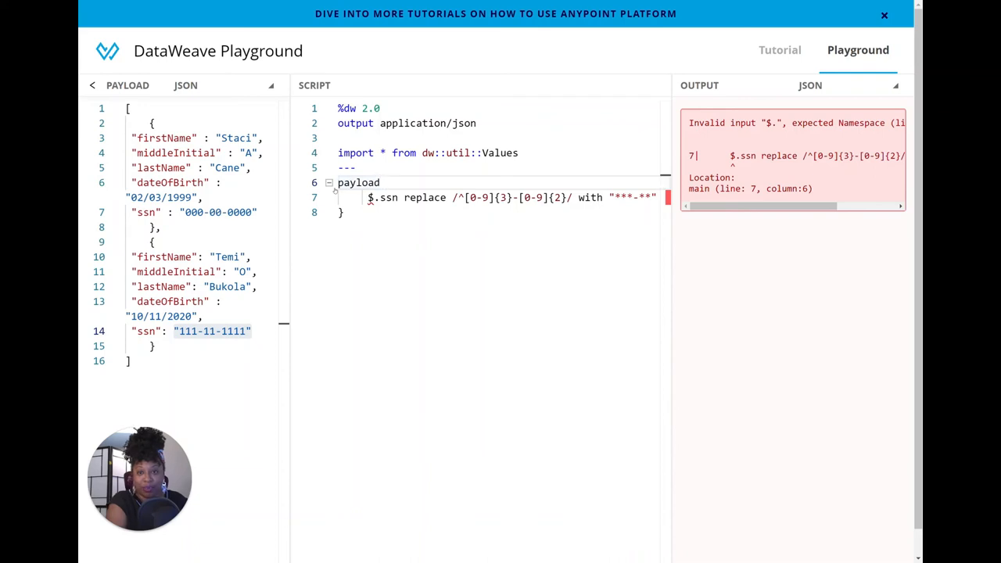
text(mask)
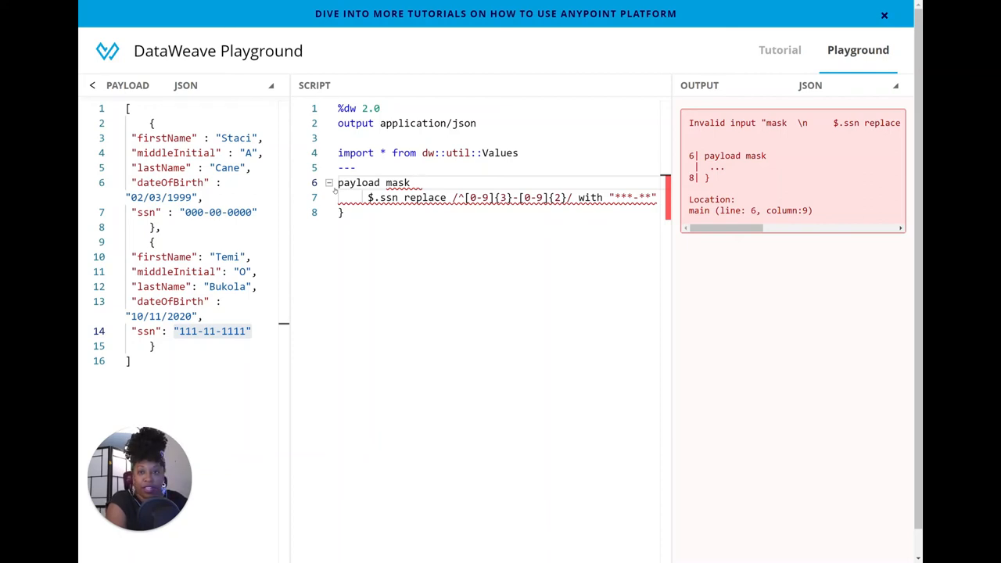
- Write mask "ssn" with and replace on $, keeping all fields with masked SSNs
text("")
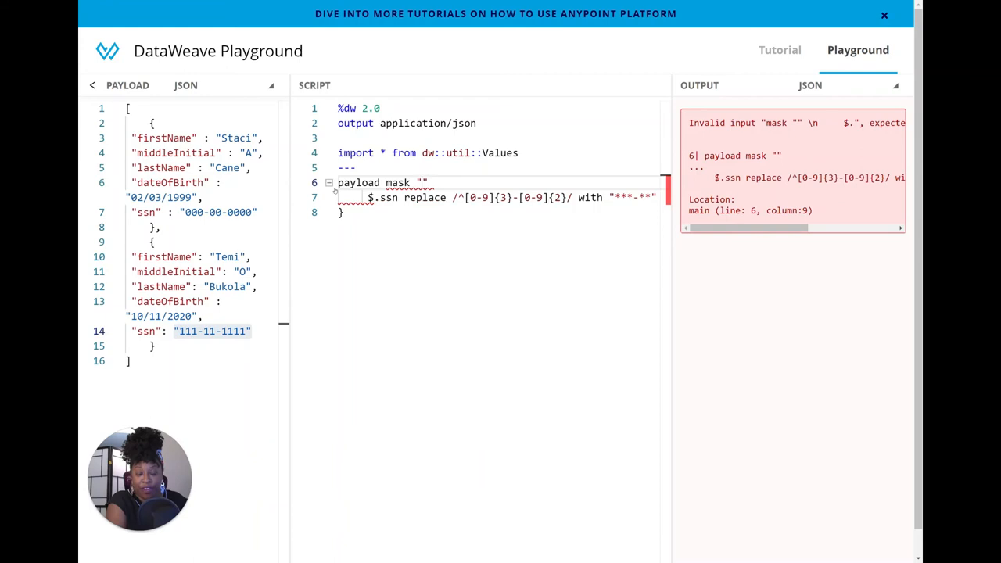
text(ssn)
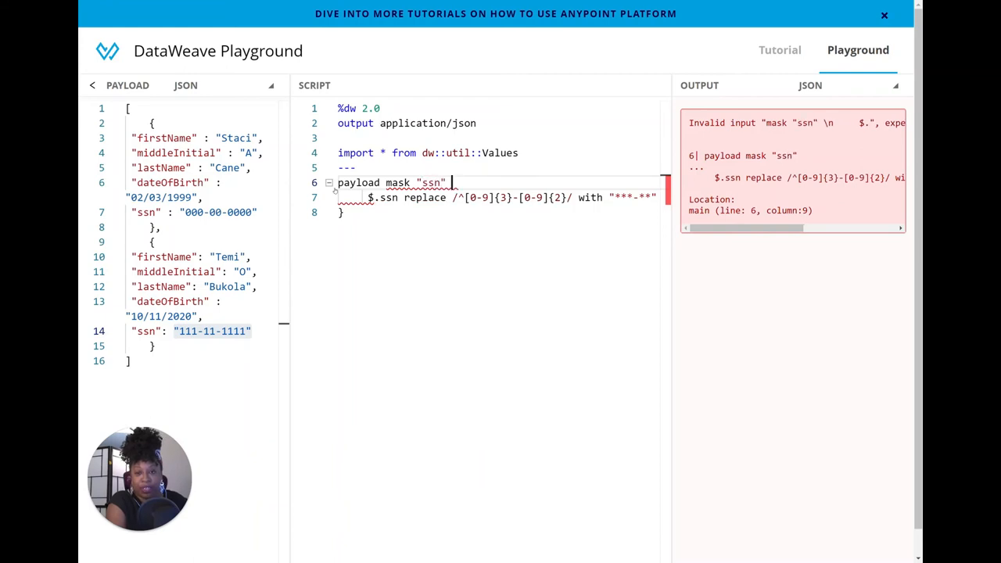
text(with)
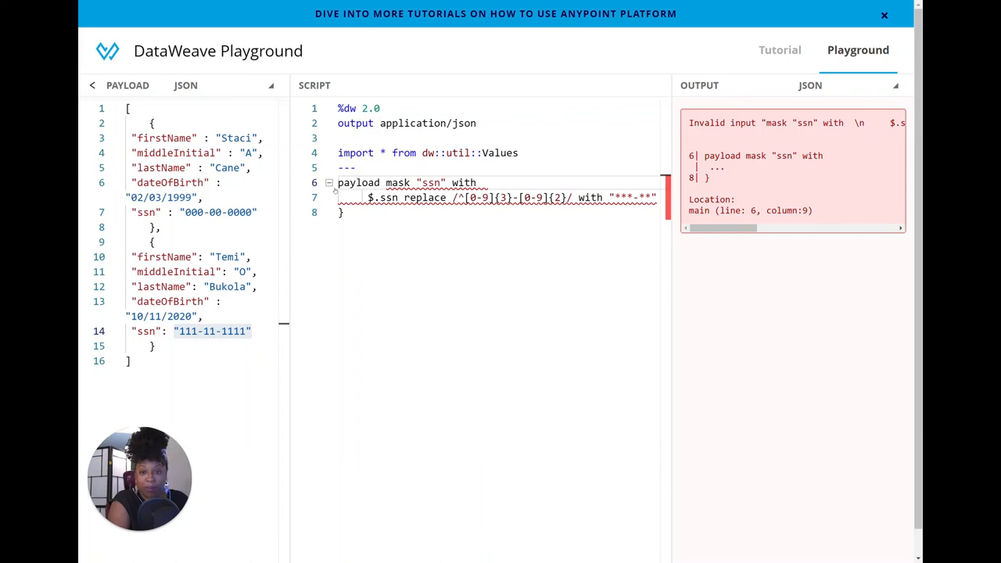
text(()
text())
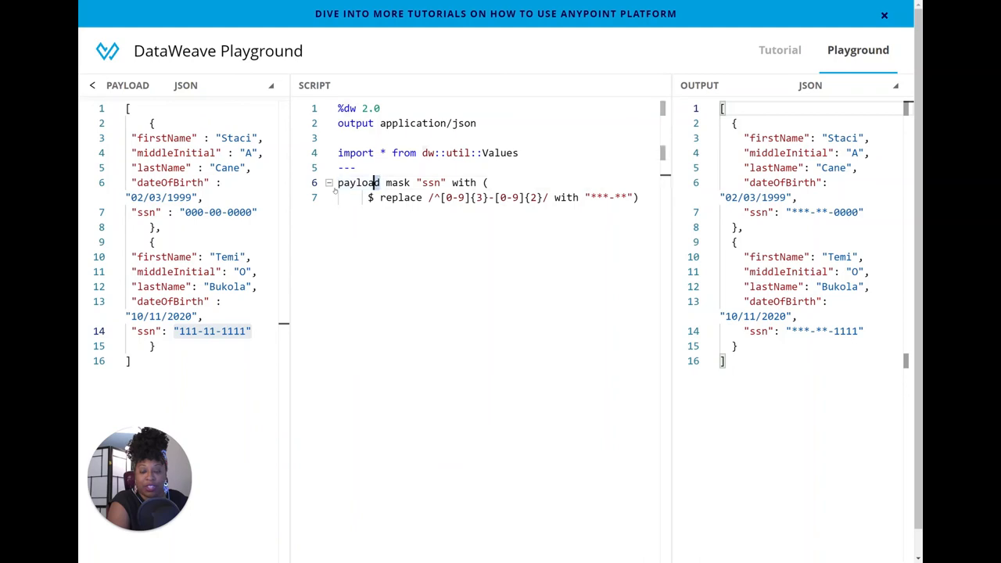
double_click(358, 181)
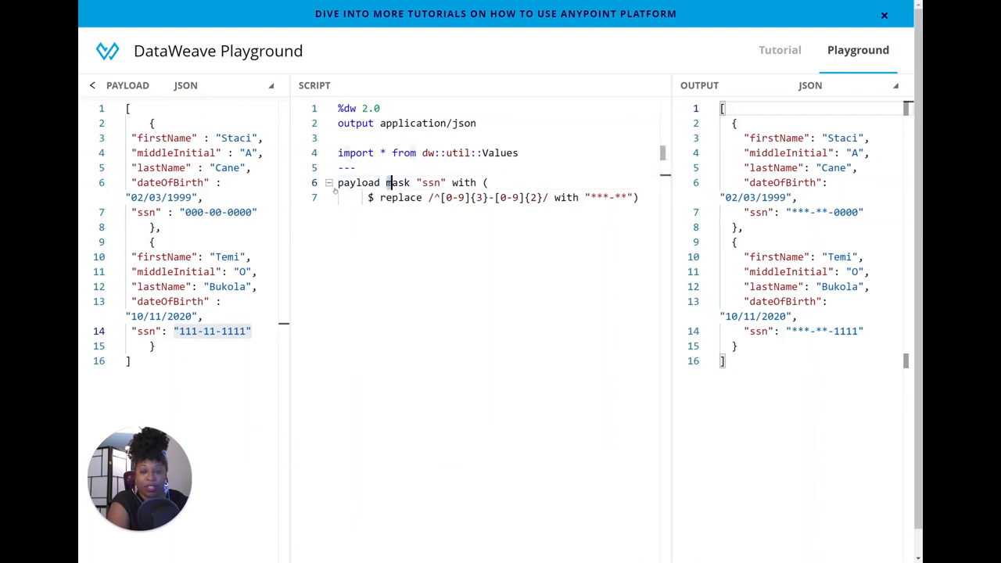
double_click(397, 181)
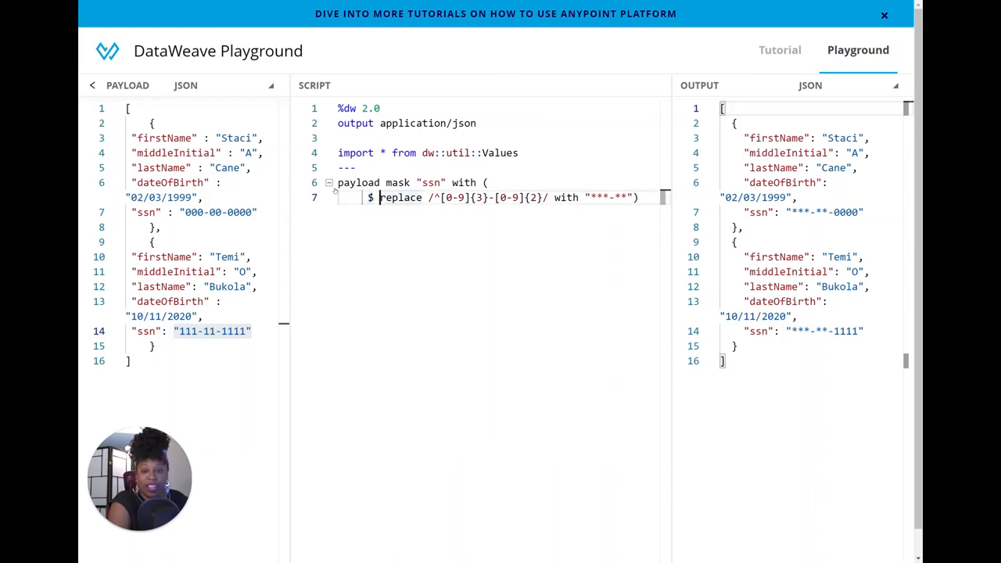
double_click(400, 197)
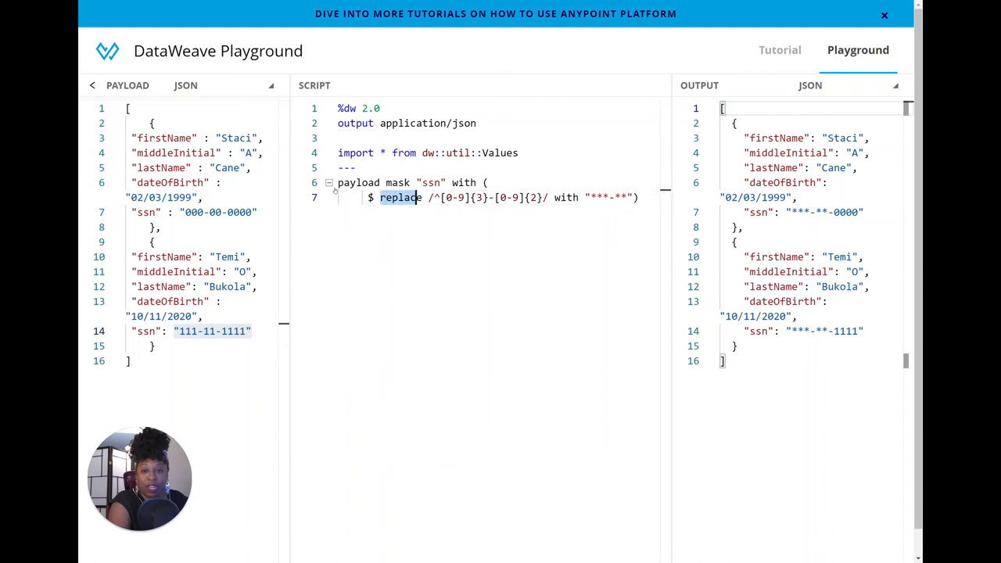